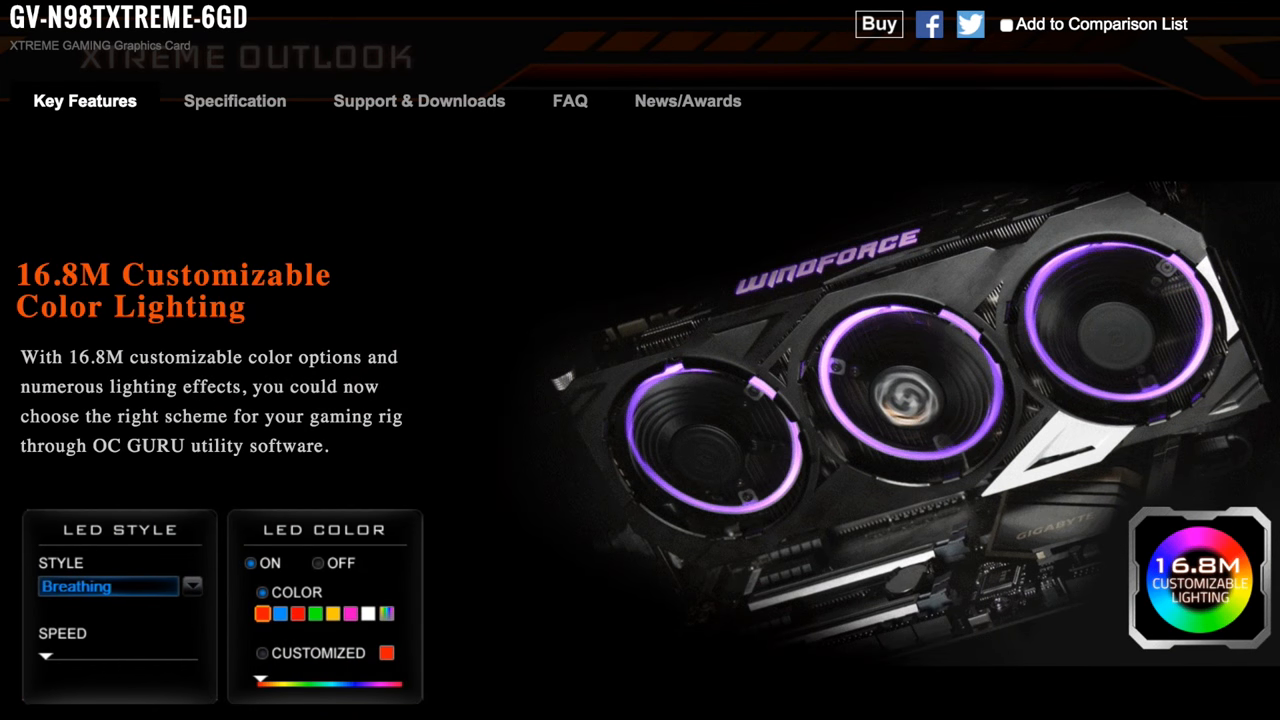
click(314, 613)
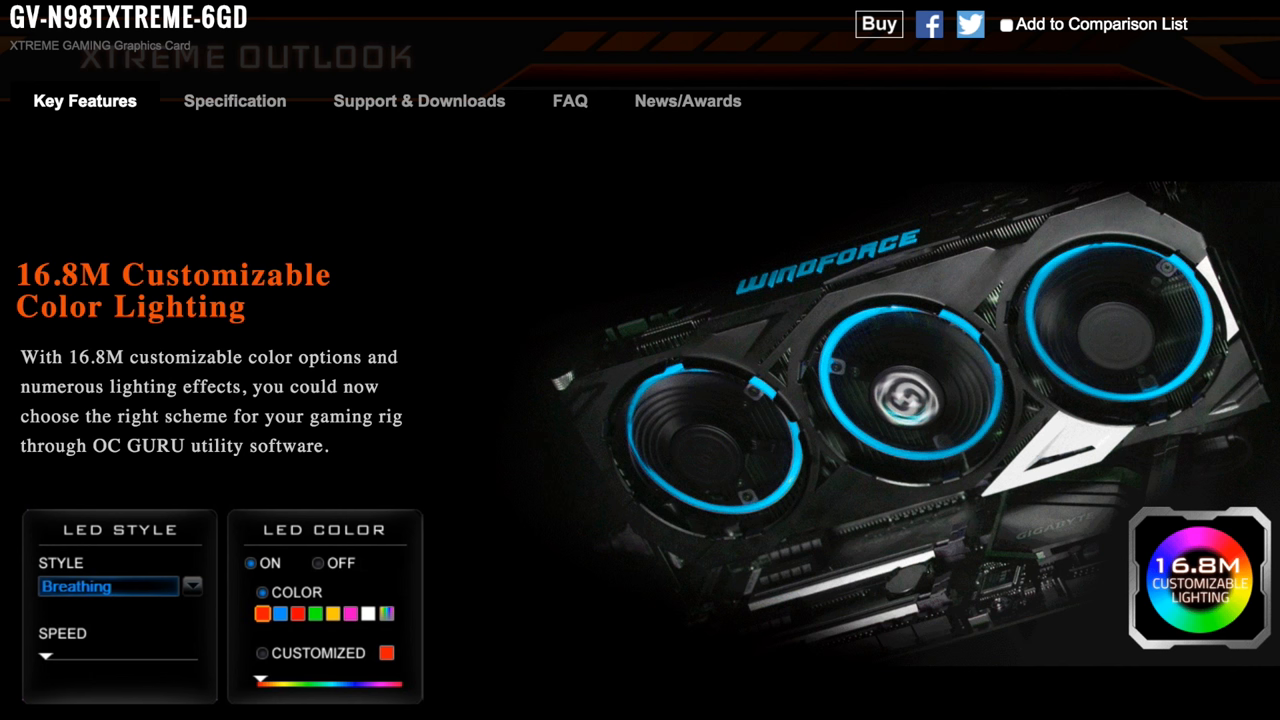
click(263, 613)
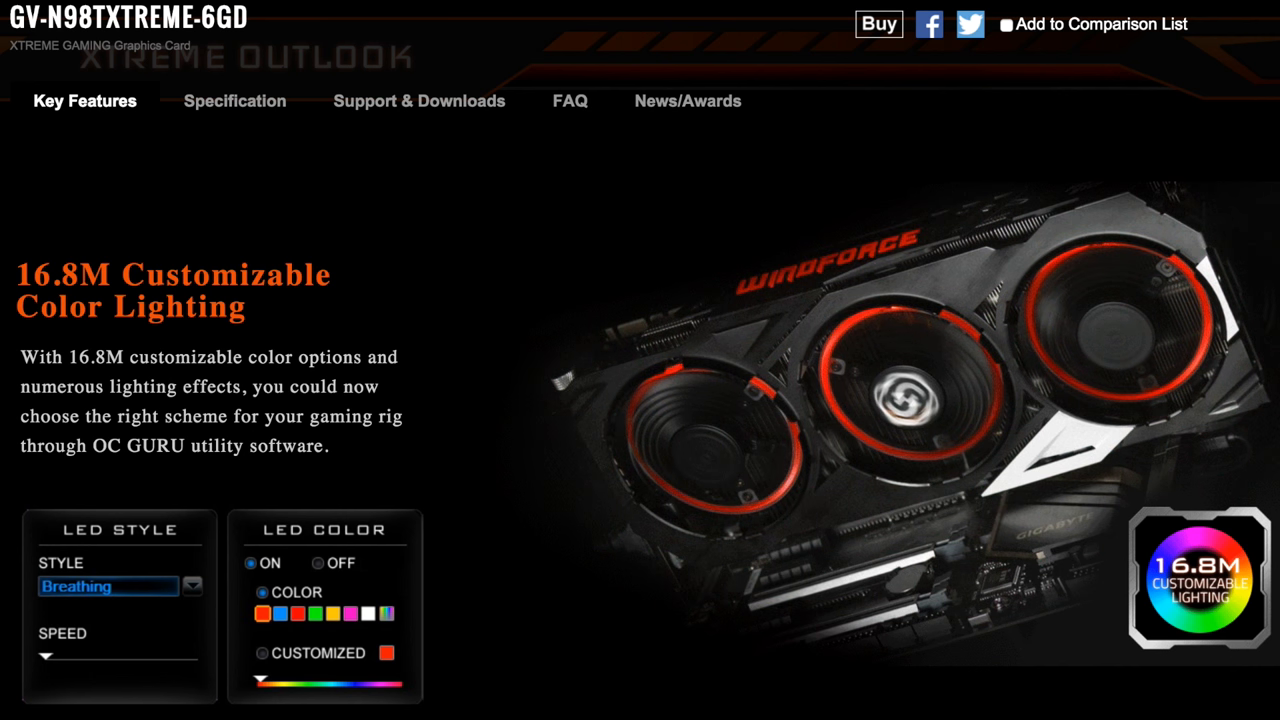